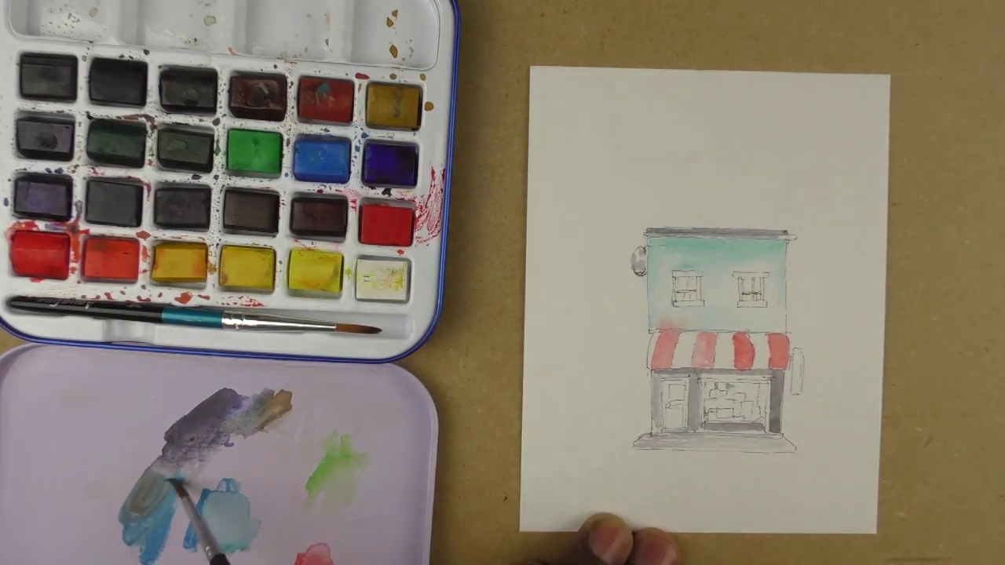
mouse_move(741, 416)
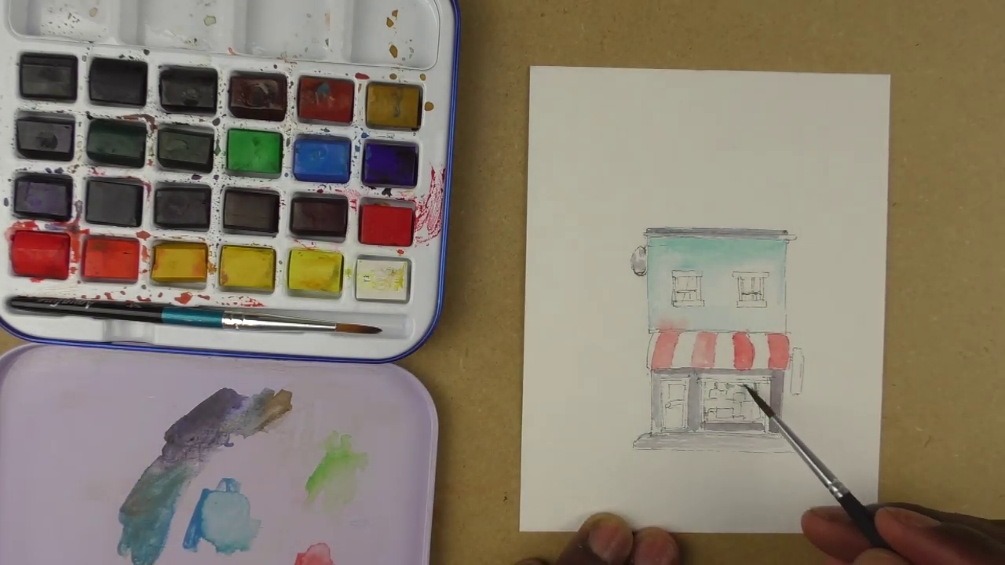